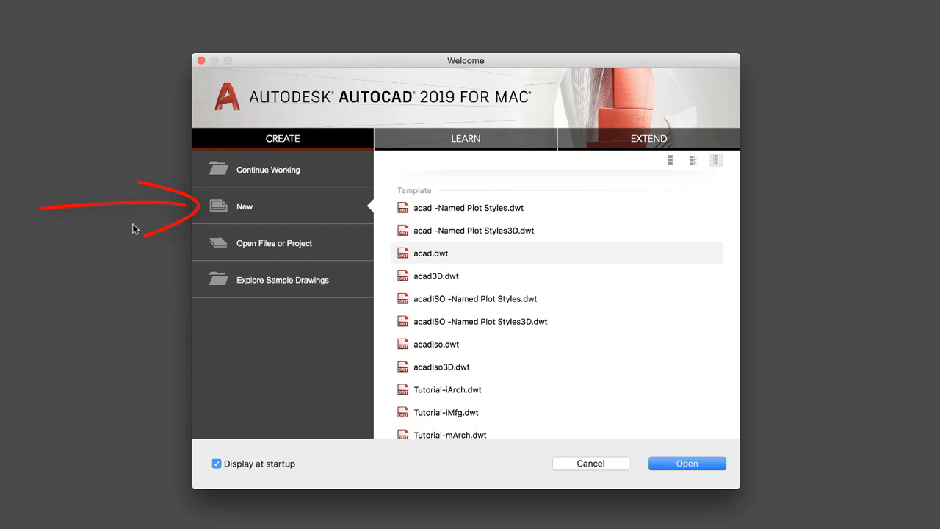
- Browse the Welcome screen's recent drawings, the open-file browser, and the Learn and Extend sections
click(268, 169)
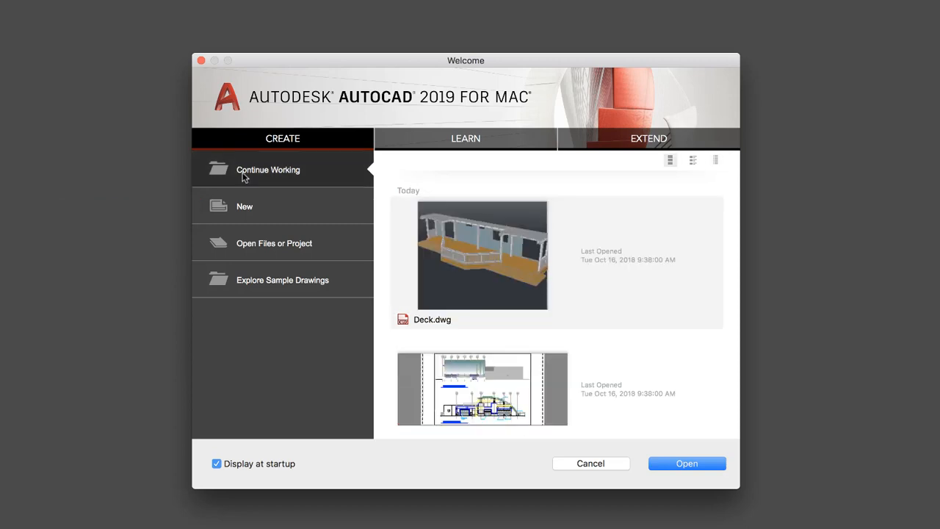
click(267, 243)
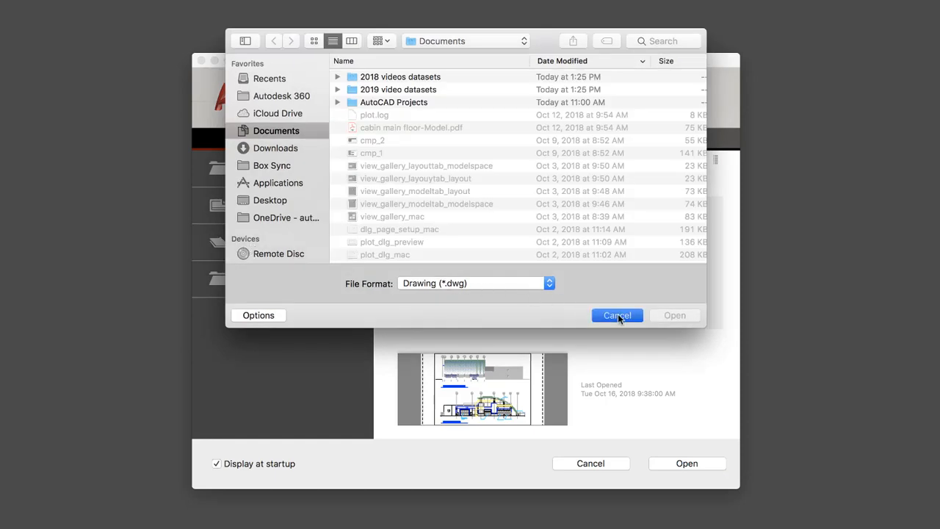
click(618, 315)
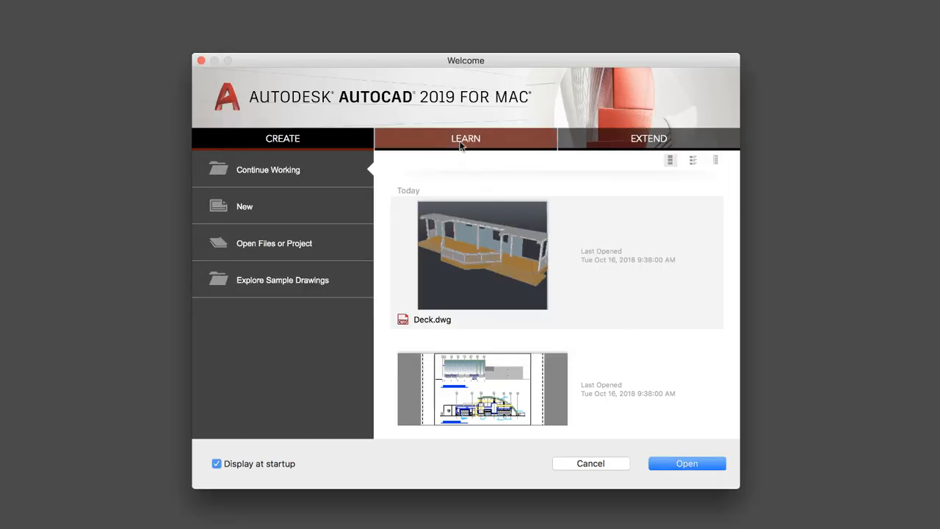
click(465, 138)
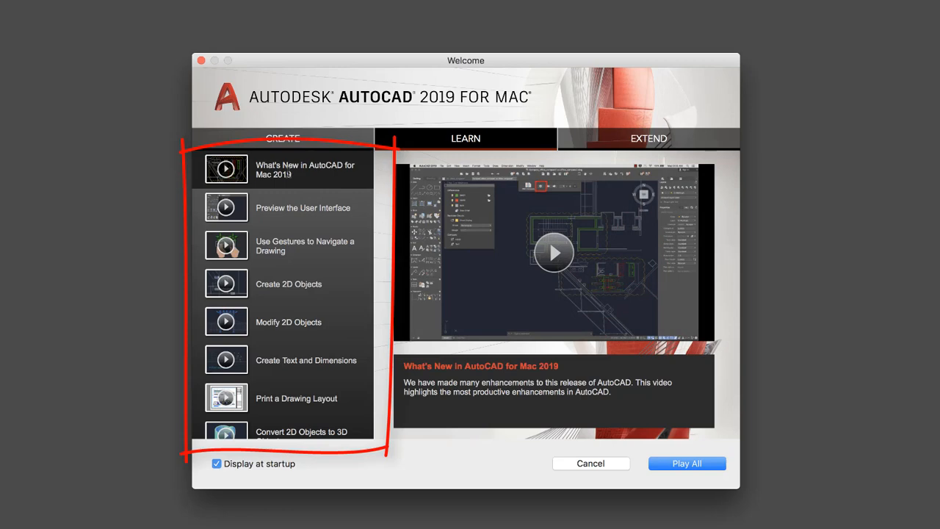
click(648, 138)
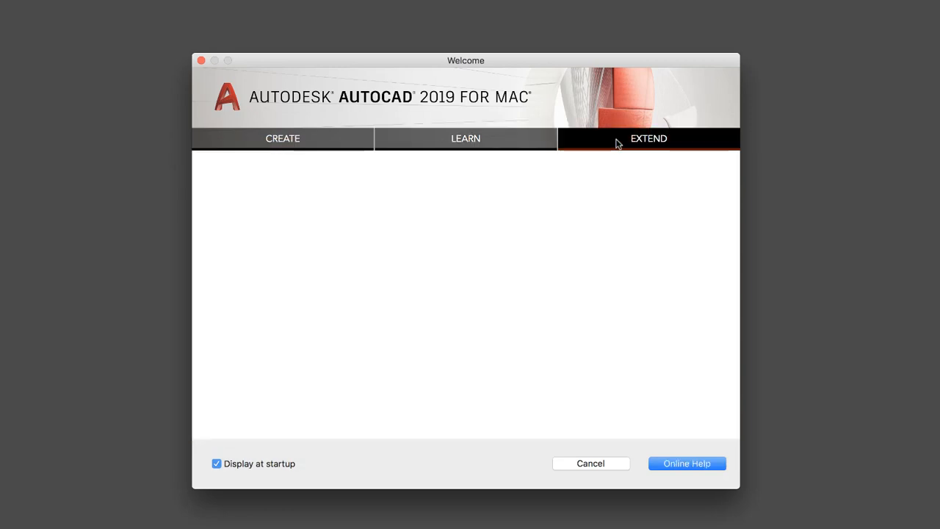
click(648, 138)
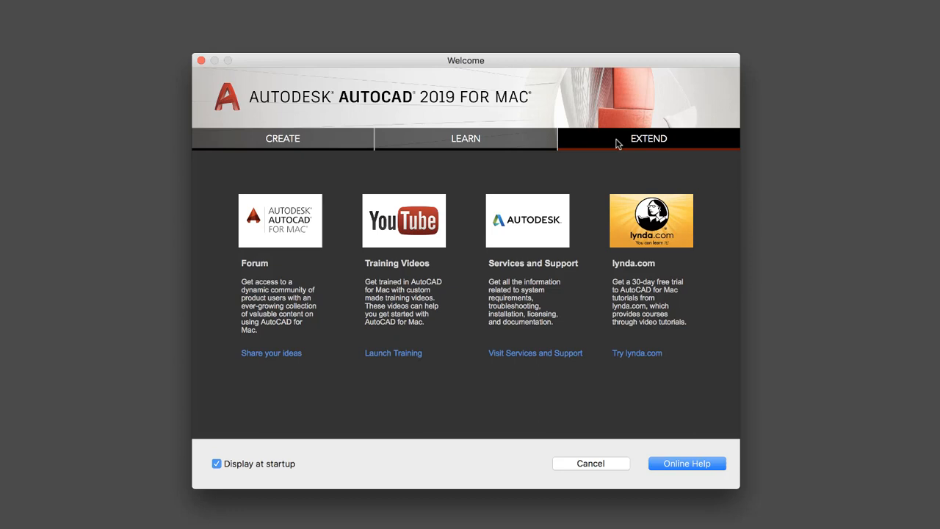
mouse_move(415, 142)
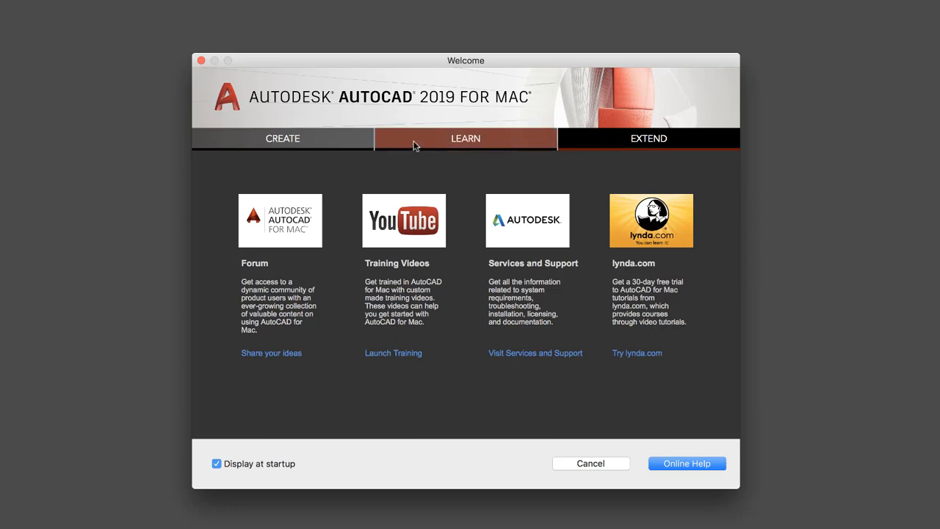
- Create the new Drawing1 from the acad.dwt template
click(282, 138)
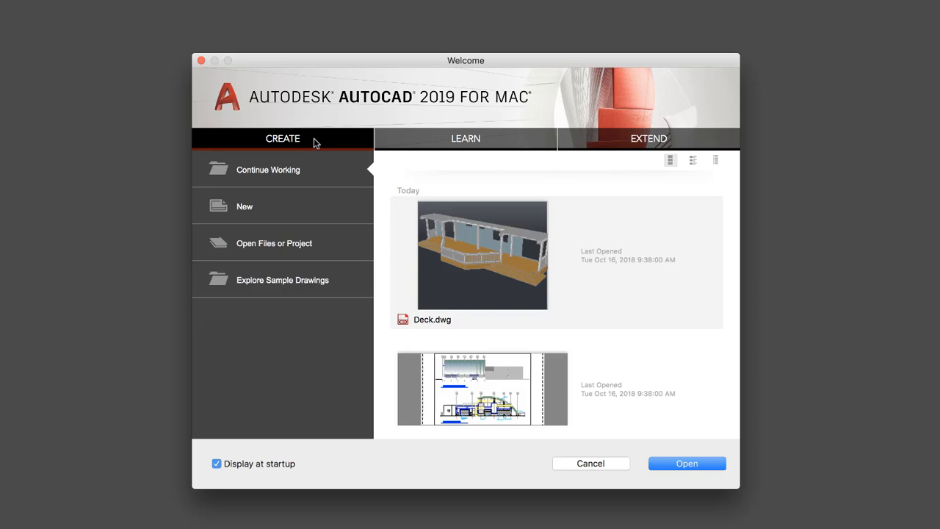
click(244, 206)
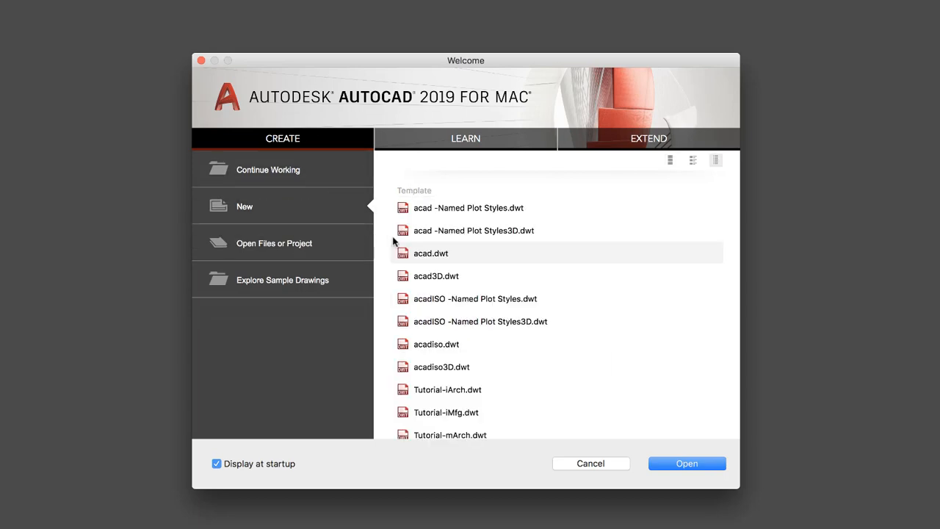
click(687, 463)
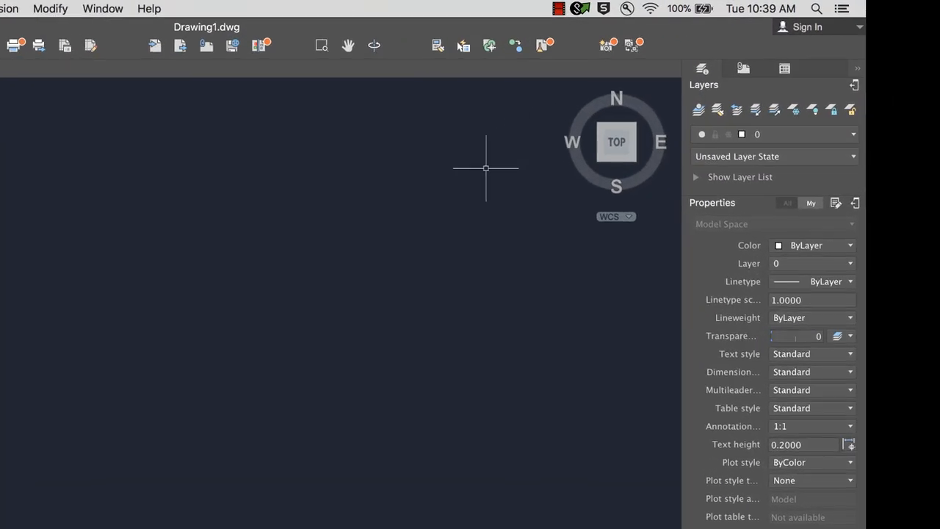
click(861, 27)
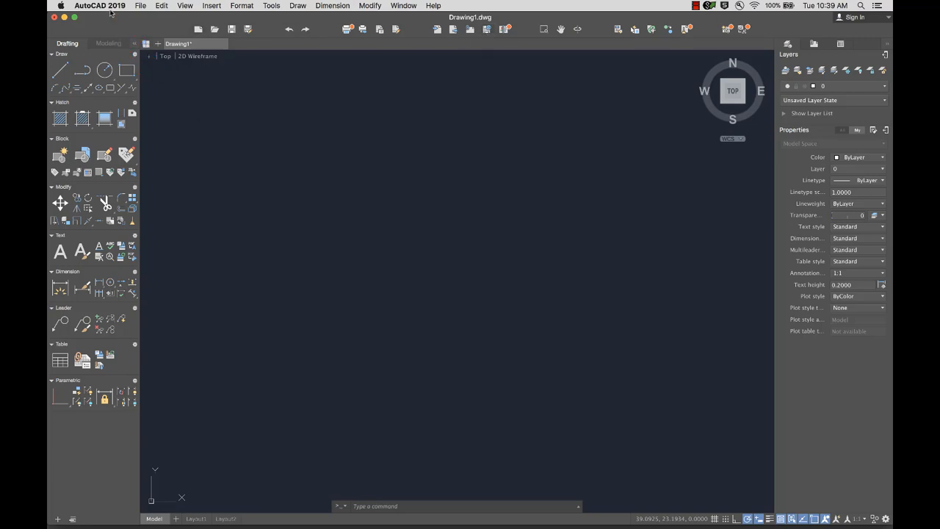
click(97, 6)
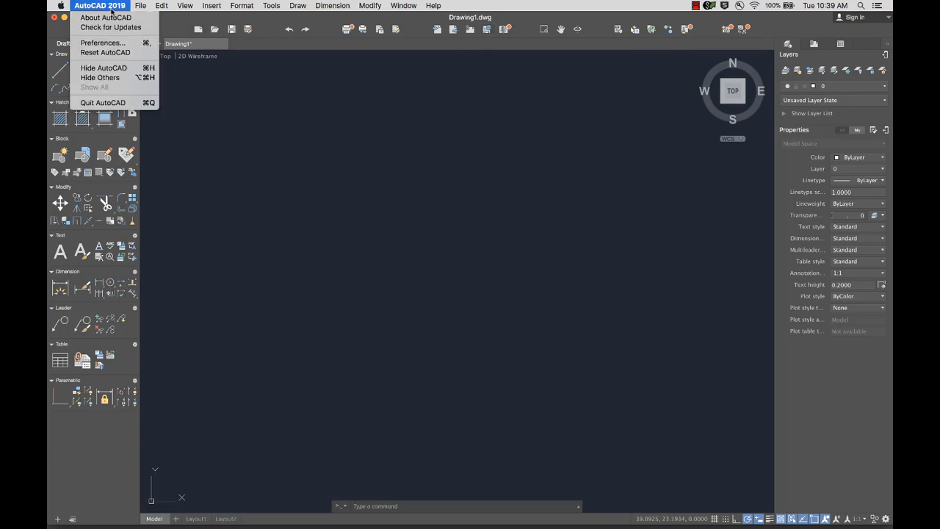
click(97, 6)
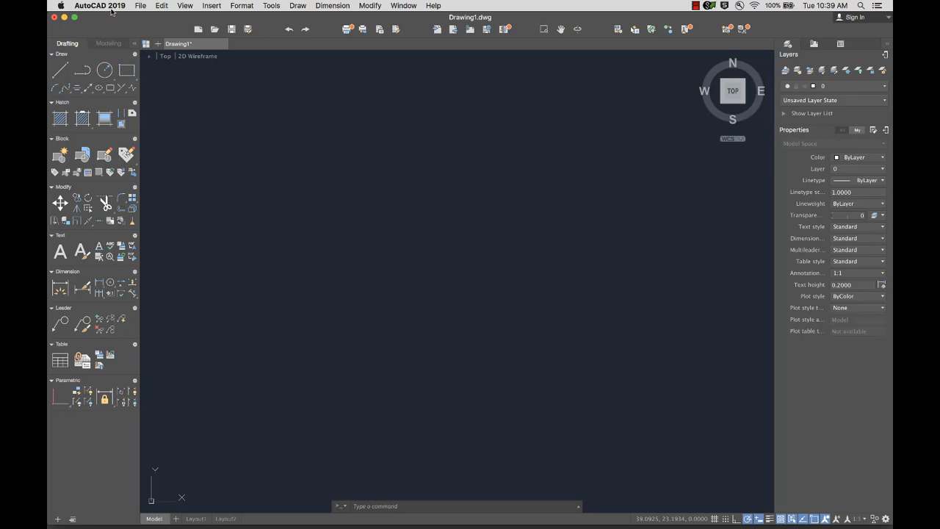
mouse_move(298, 6)
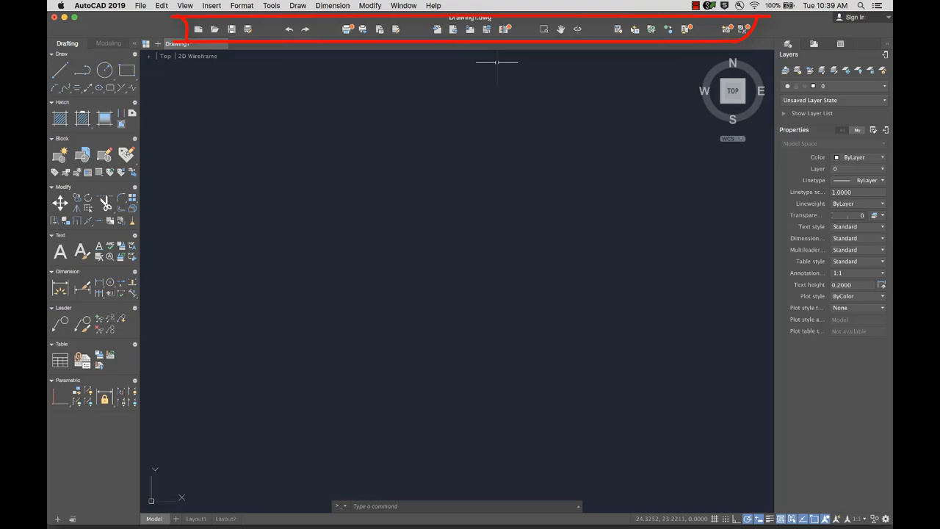
mouse_move(498, 62)
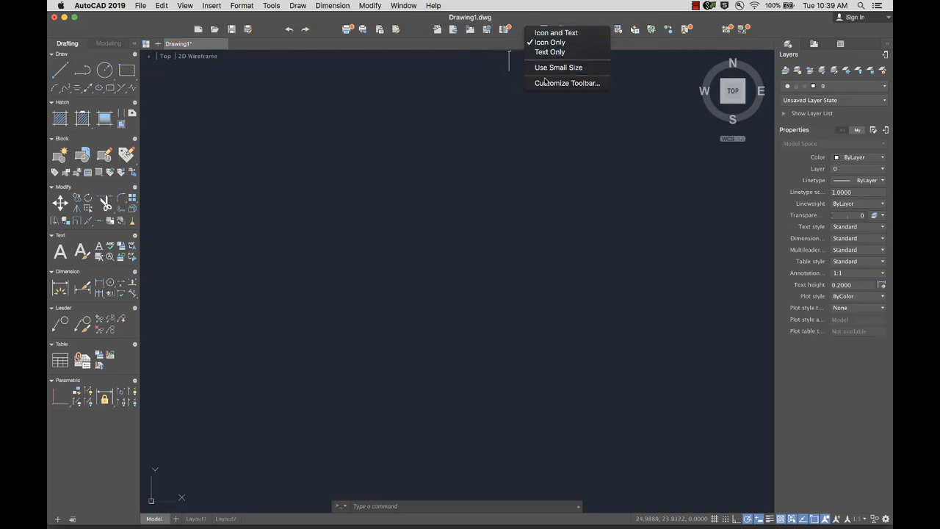
click(561, 82)
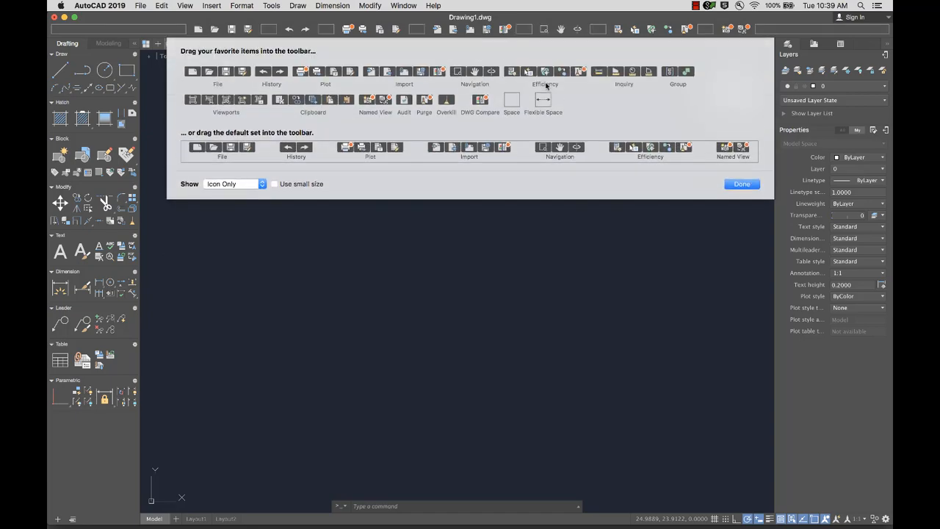
click(742, 184)
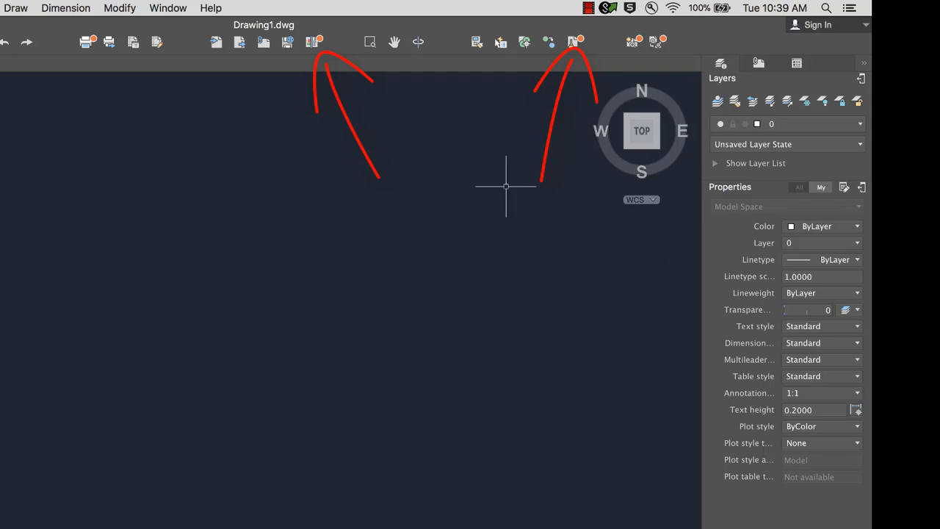
click(309, 42)
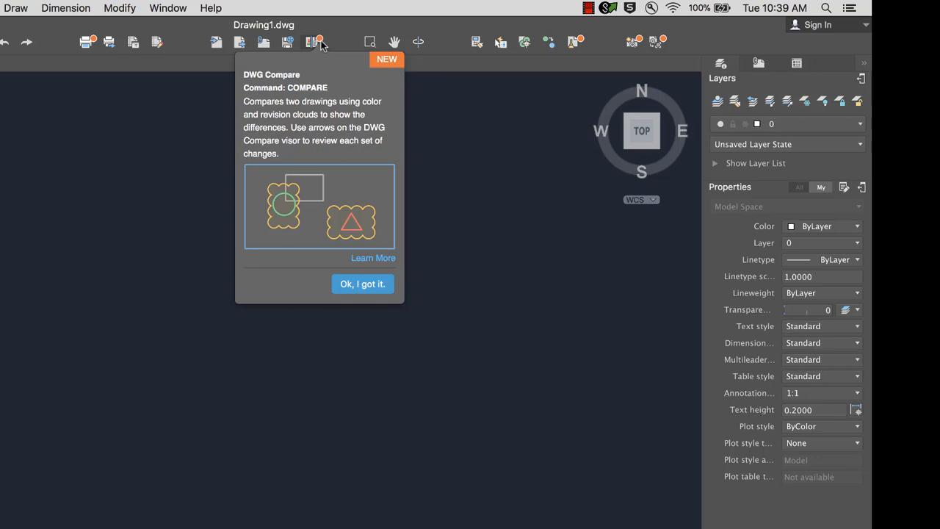
mouse_move(323, 69)
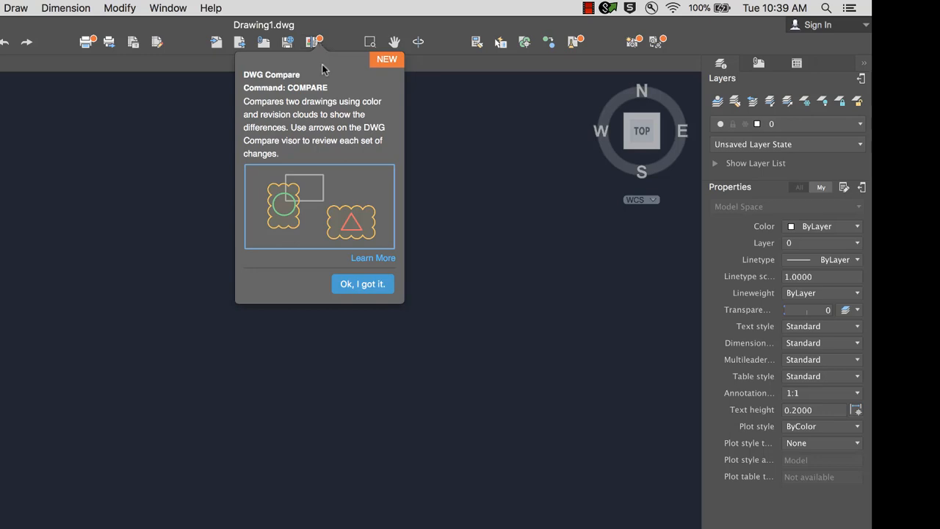
click(373, 258)
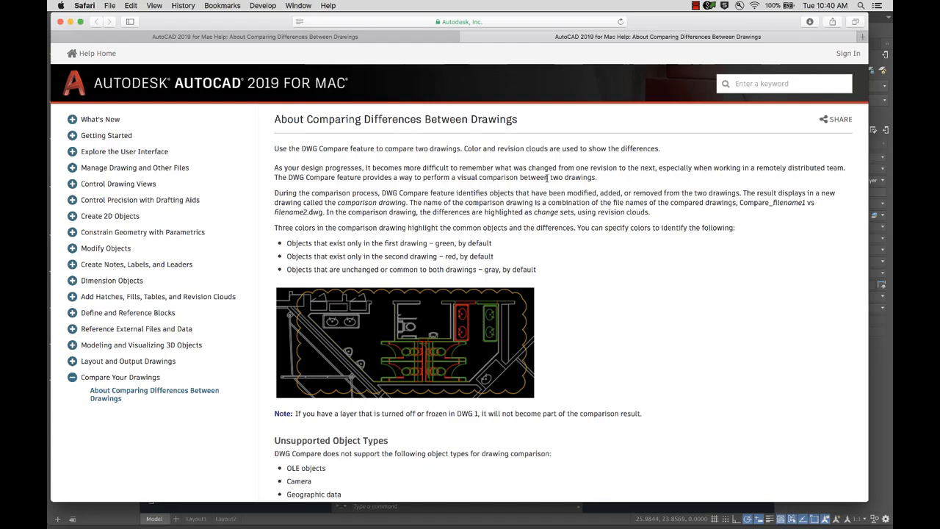
click(211, 8)
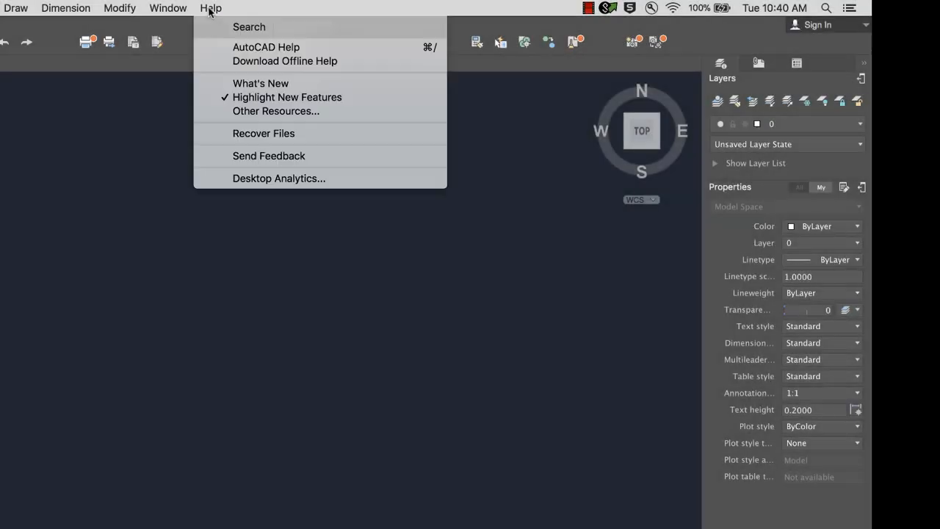
mouse_move(288, 97)
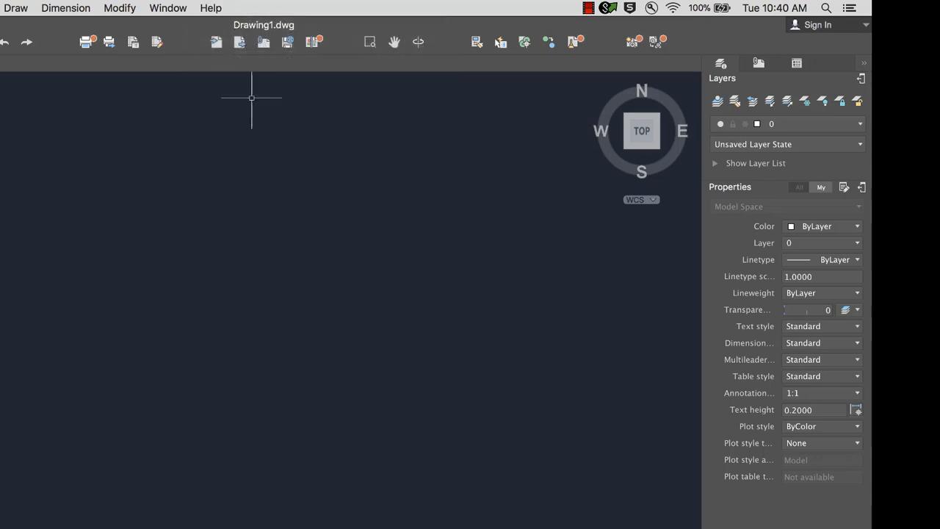
text(shown)
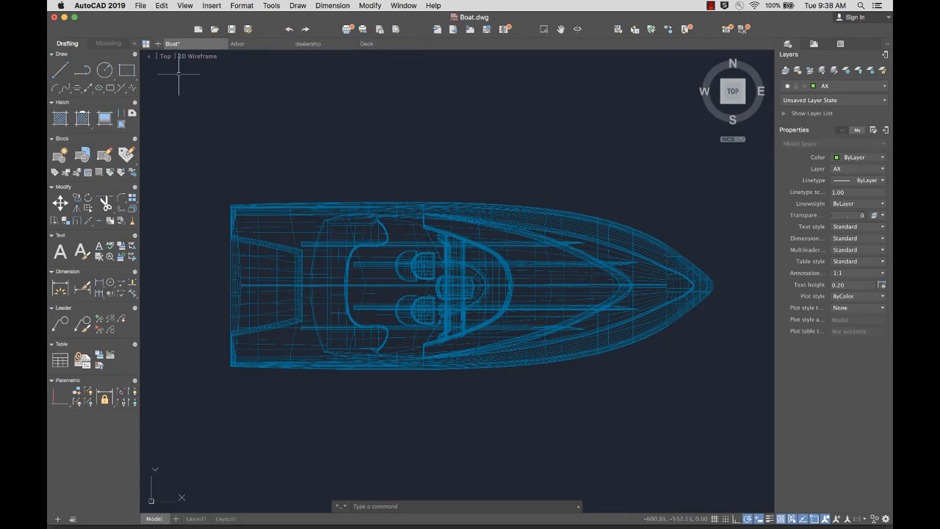
- Preview the open drawings, then split Boat.dwg's model view into three top-view viewports
click(147, 43)
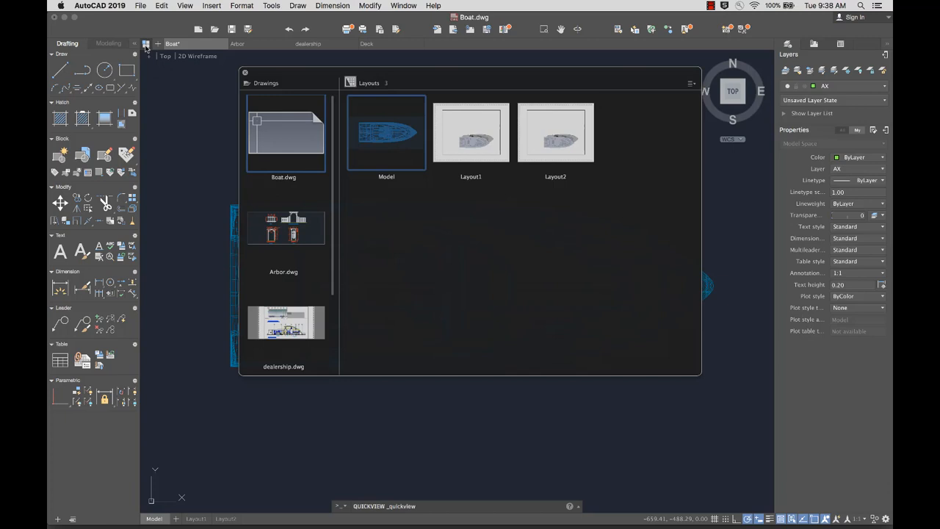
mouse_move(259, 211)
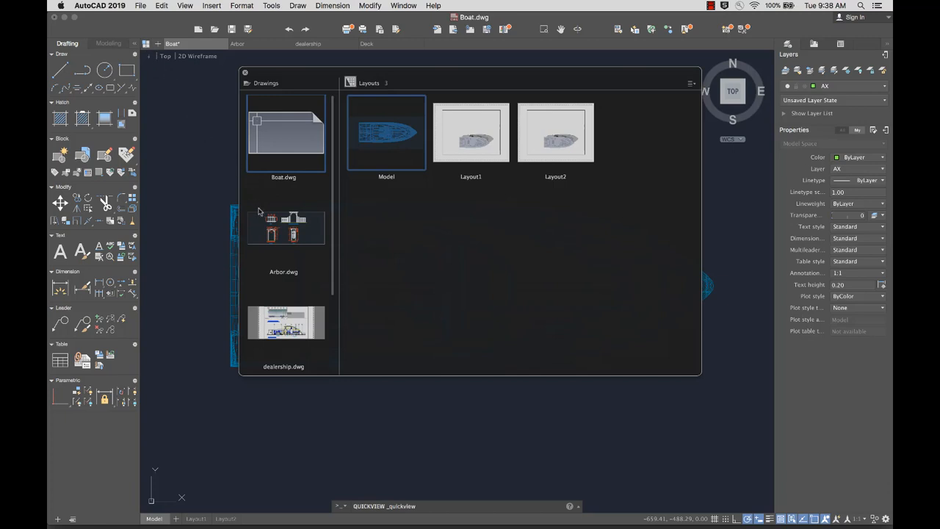
click(286, 323)
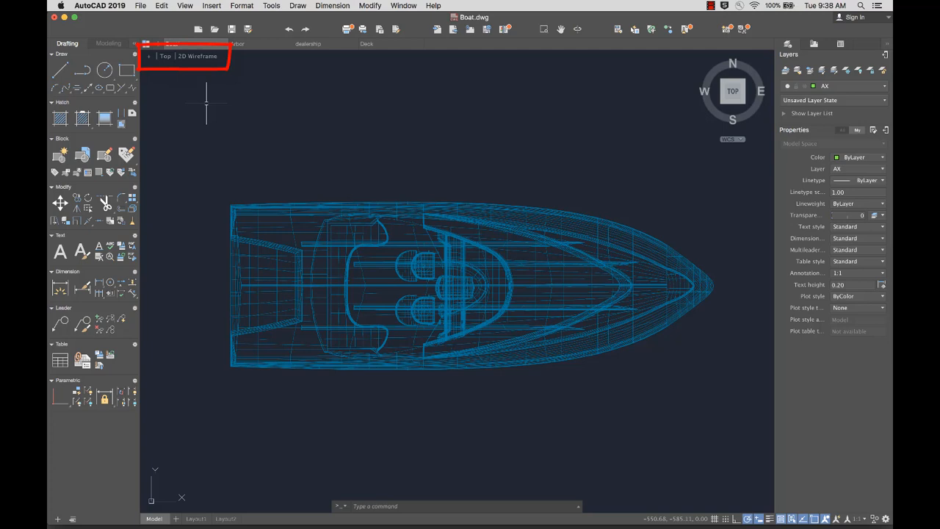
click(148, 56)
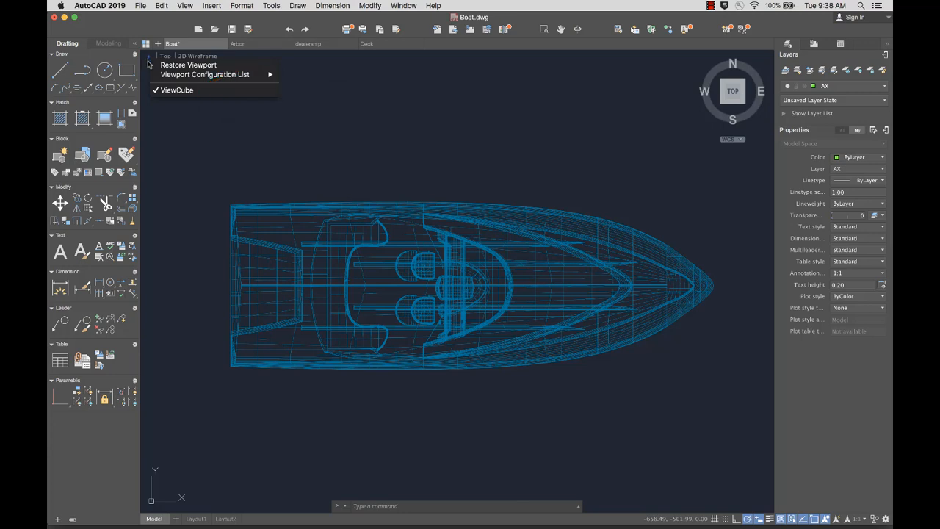
click(208, 75)
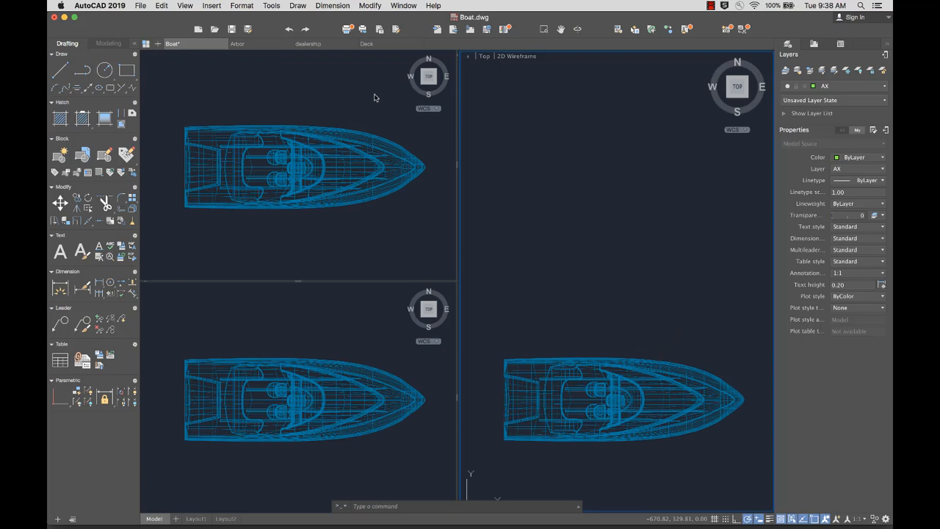
- Give the right viewport a Conceptual shaded style viewed from the southeast isometric corner
click(482, 56)
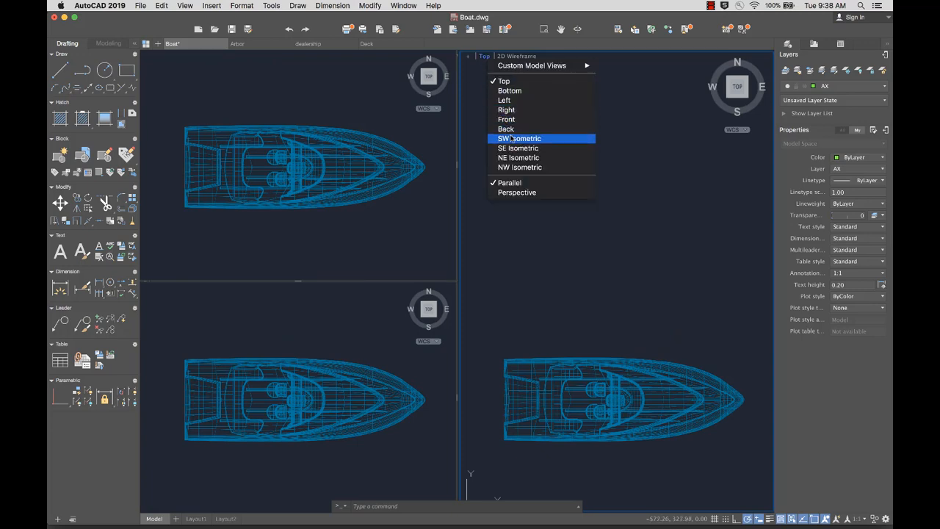
click(519, 139)
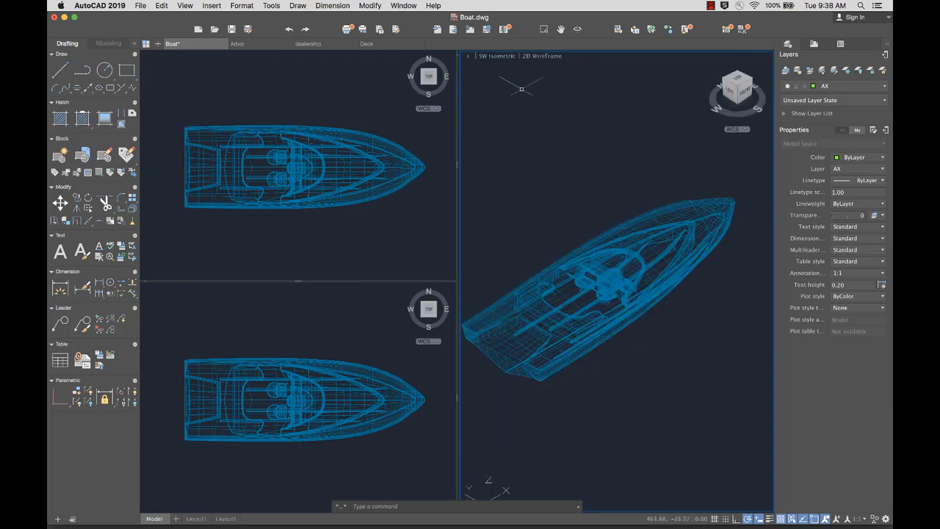
click(542, 55)
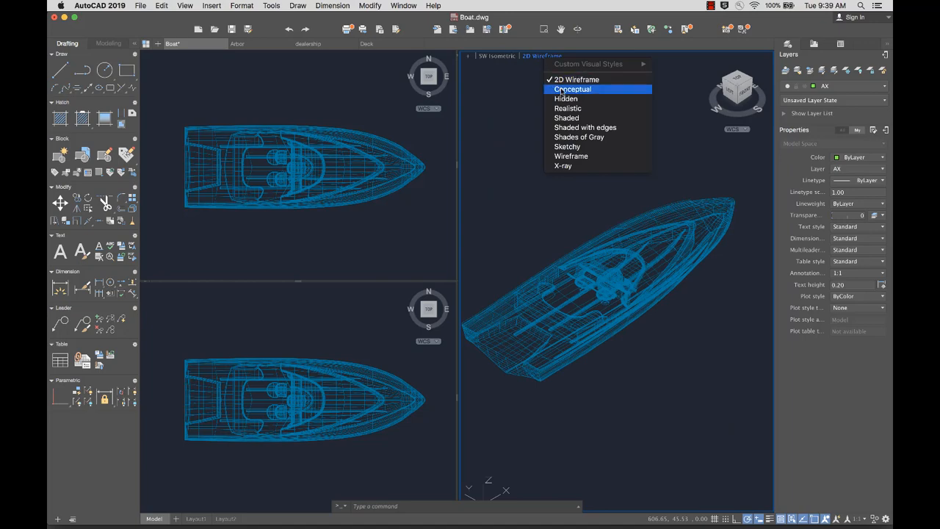
click(571, 89)
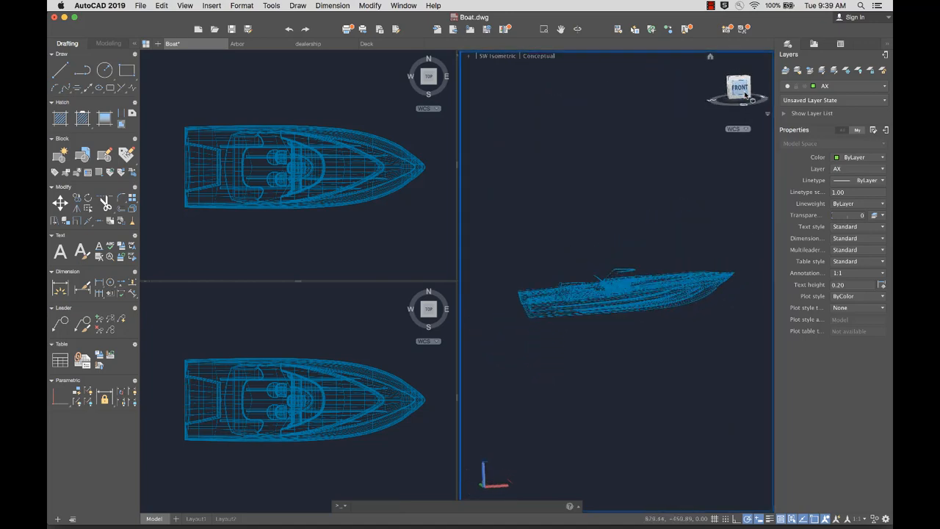
click(741, 88)
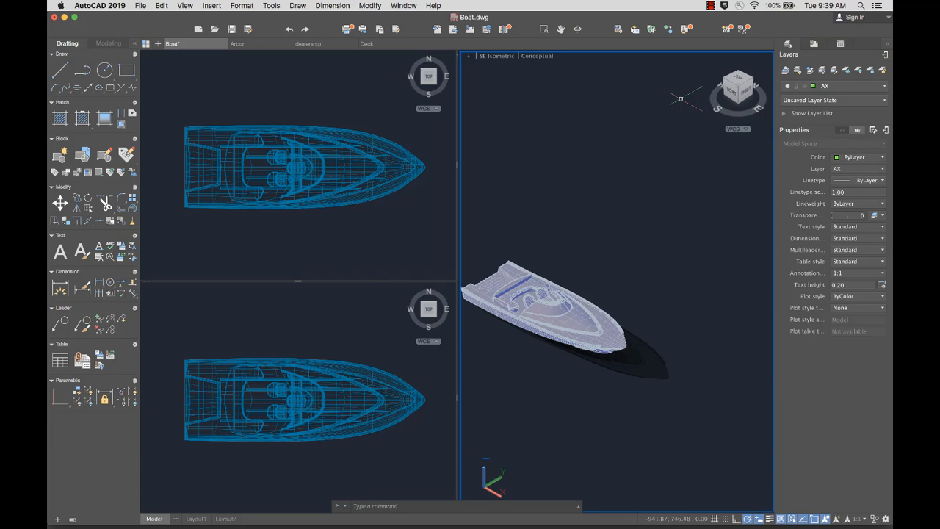
click(816, 45)
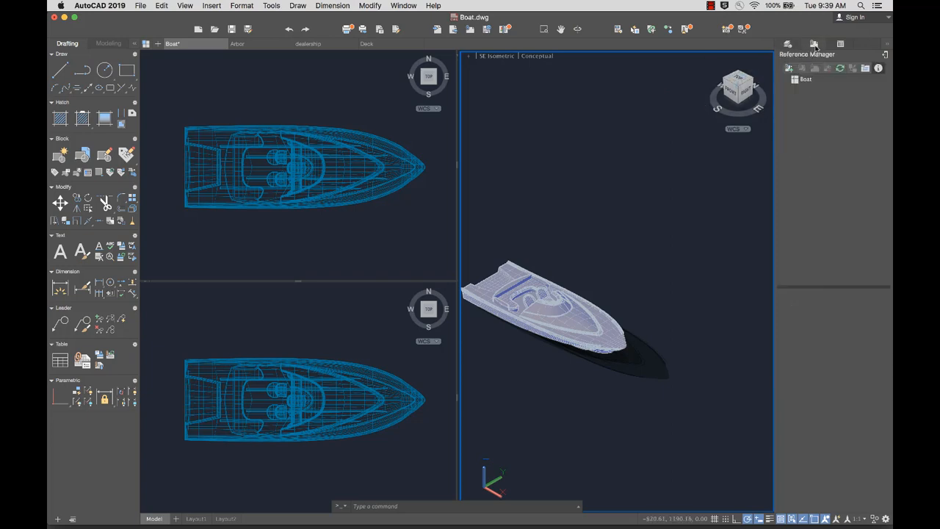
click(812, 43)
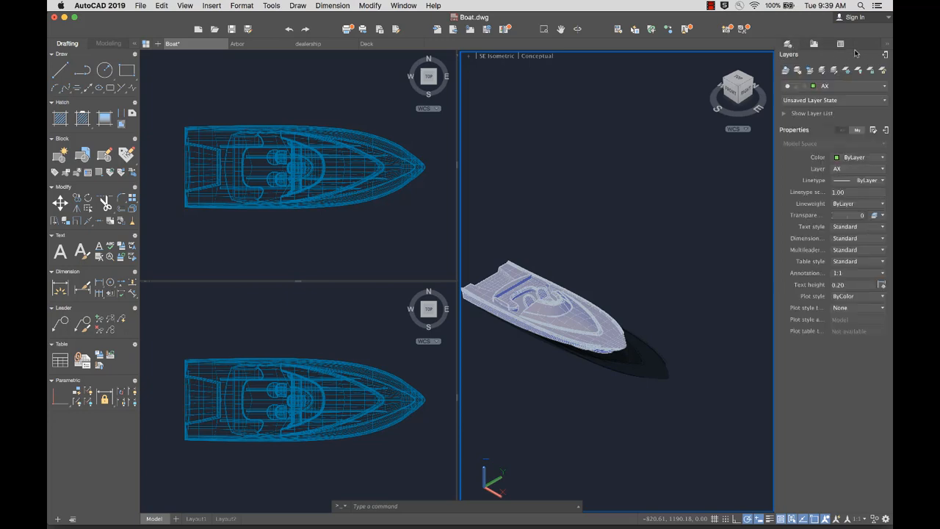
click(810, 113)
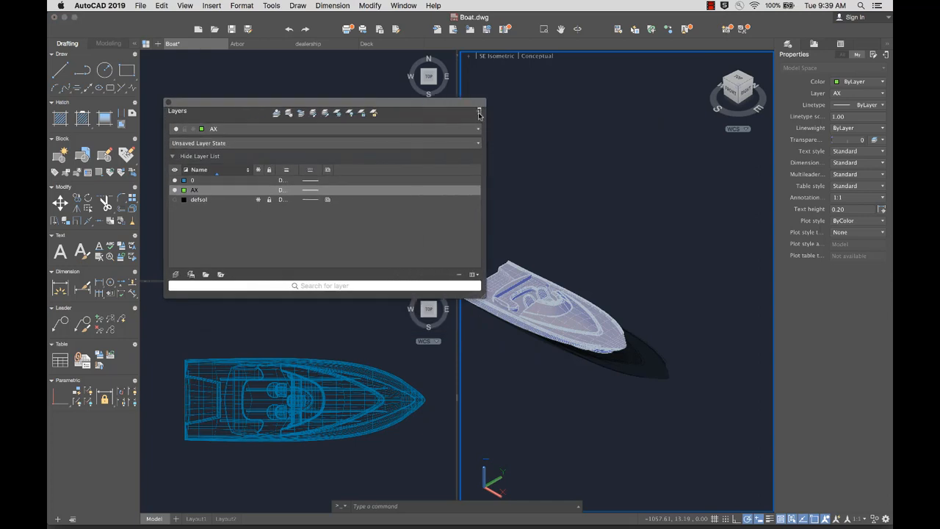
click(477, 114)
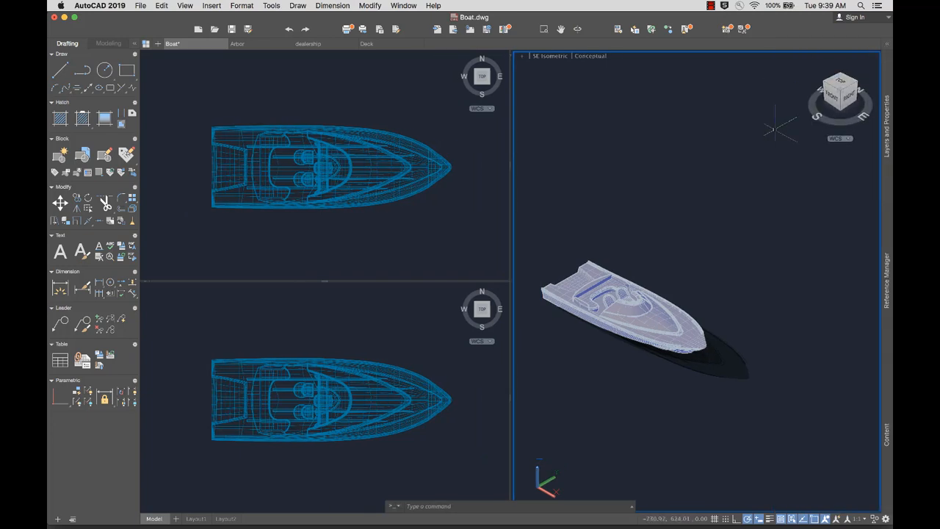
click(888, 102)
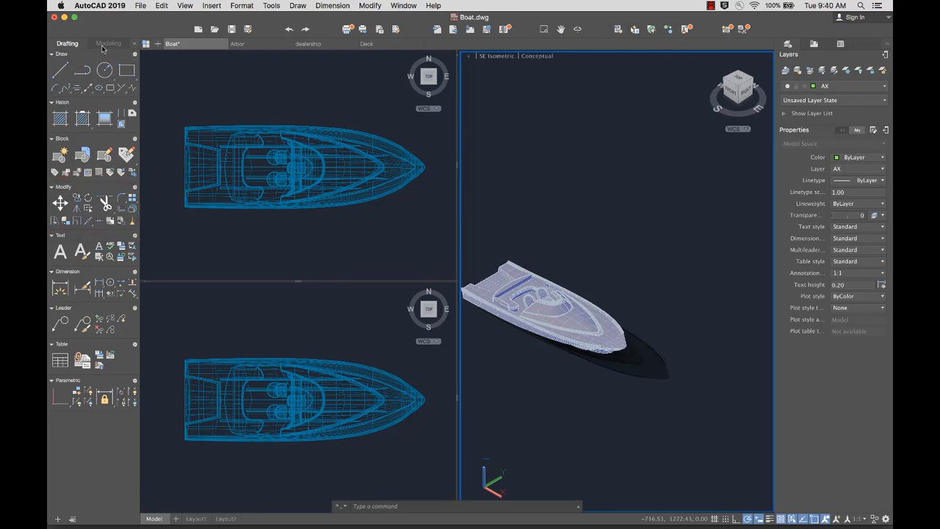
click(108, 43)
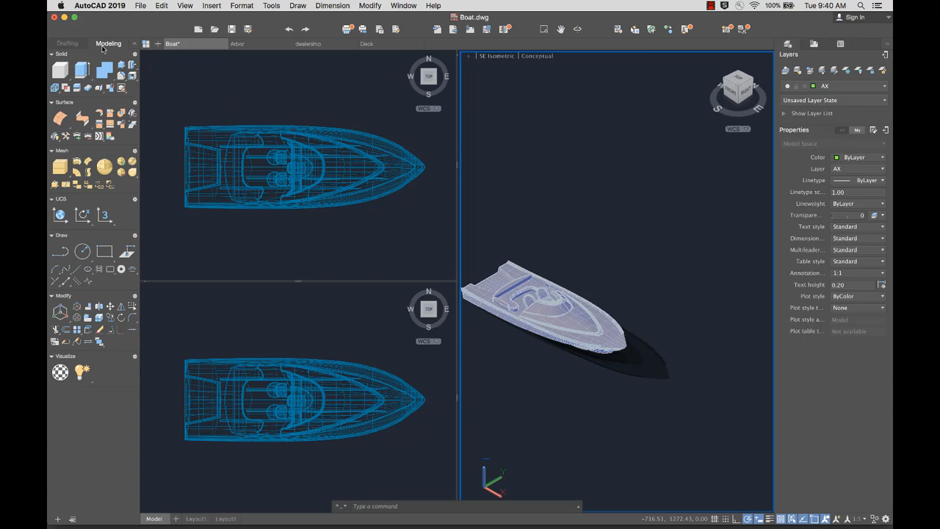
mouse_move(53, 45)
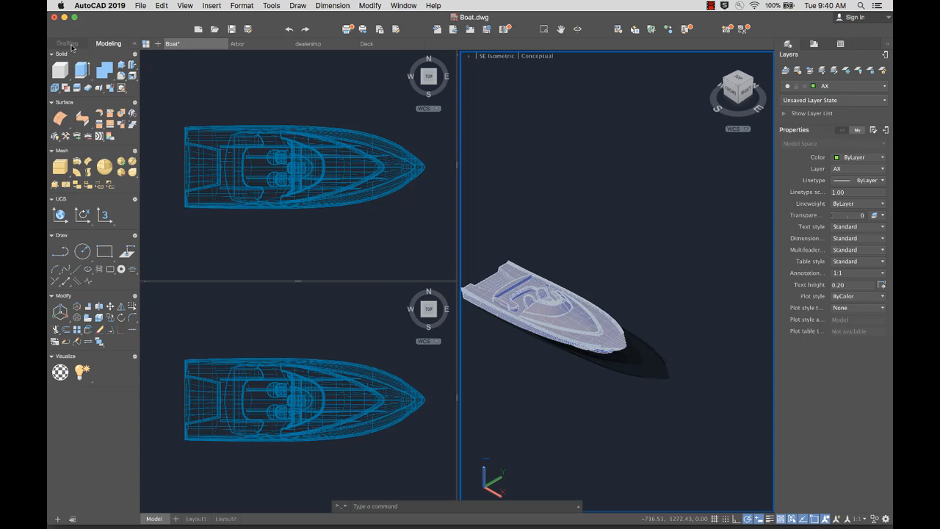
click(61, 43)
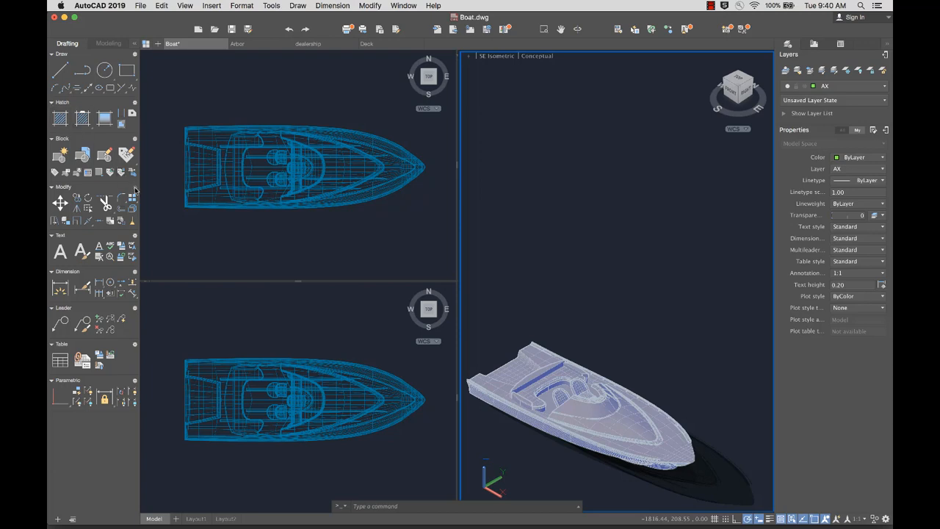
click(135, 187)
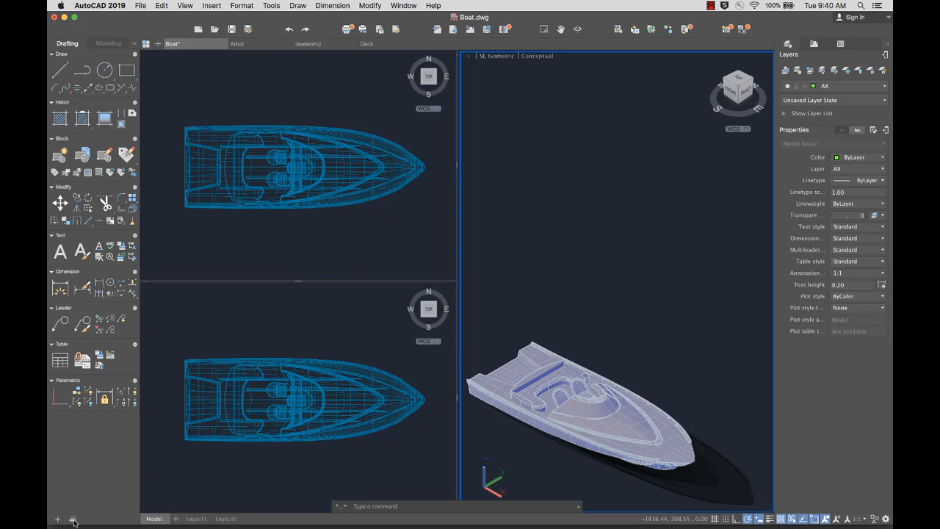
click(72, 519)
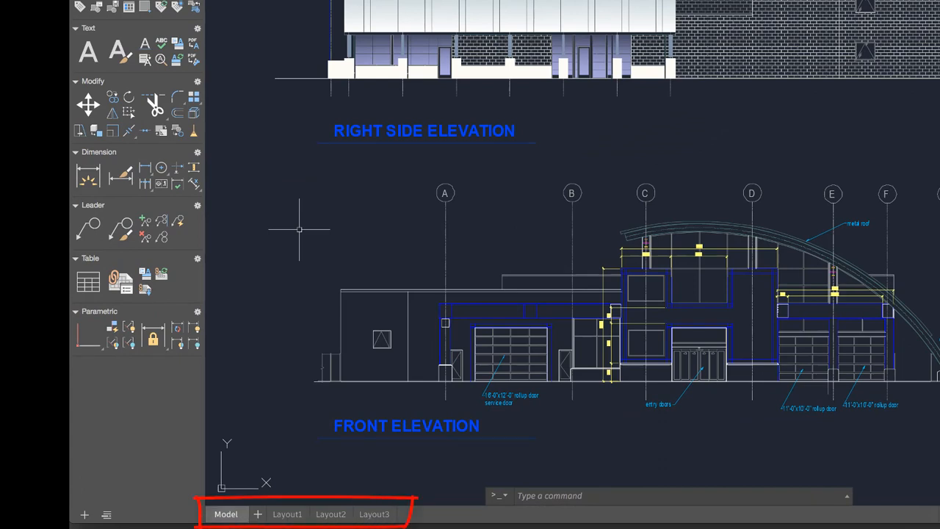
- Open the Layout3 sheet tab with the building elevations
click(287, 514)
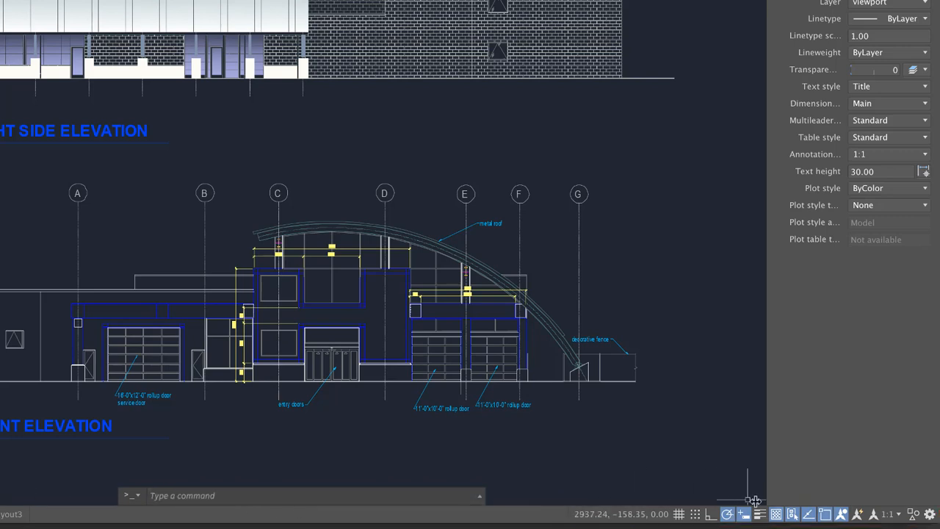
mouse_move(823, 480)
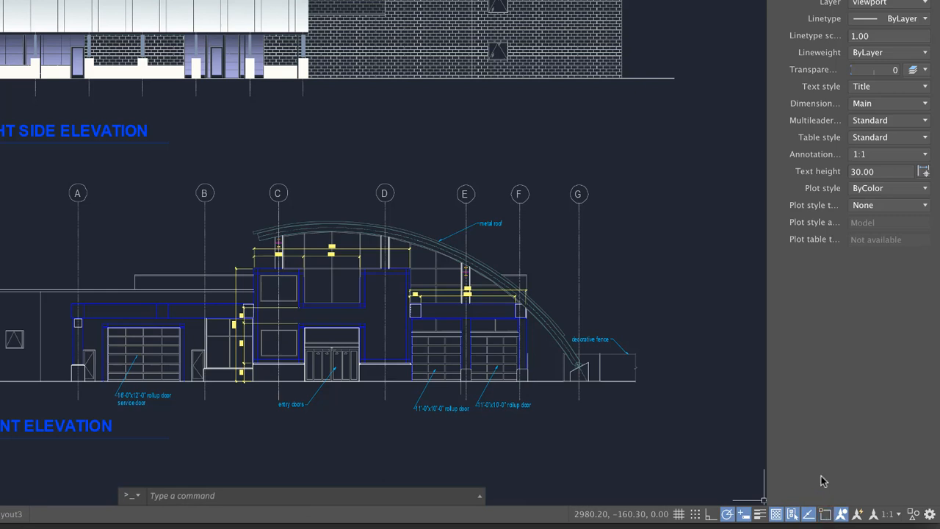
mouse_move(798, 499)
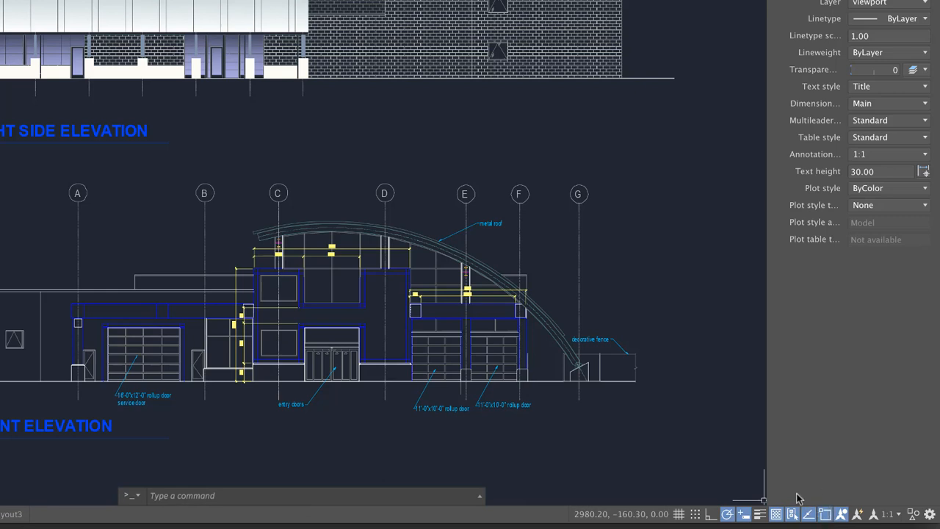
mouse_move(759, 442)
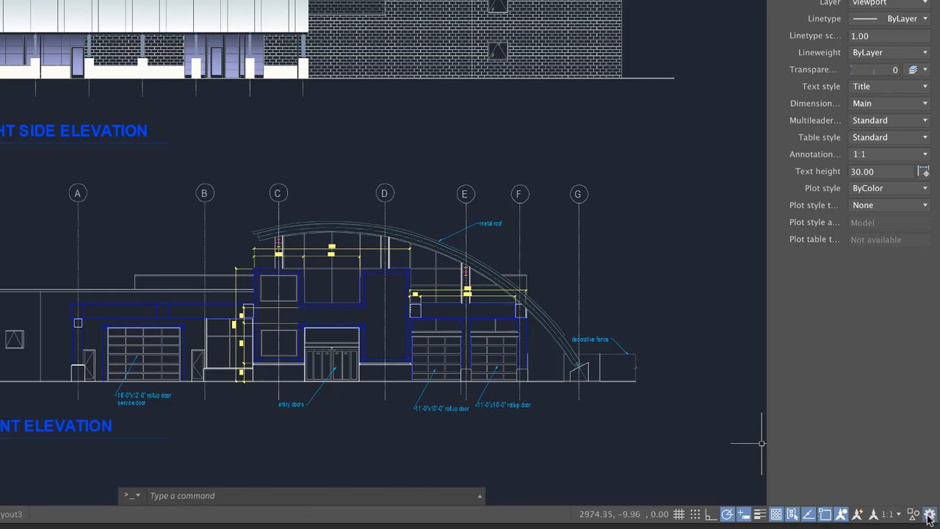
- Enter C in the command line to launch CIRCLE, prompting for a centre point
click(931, 512)
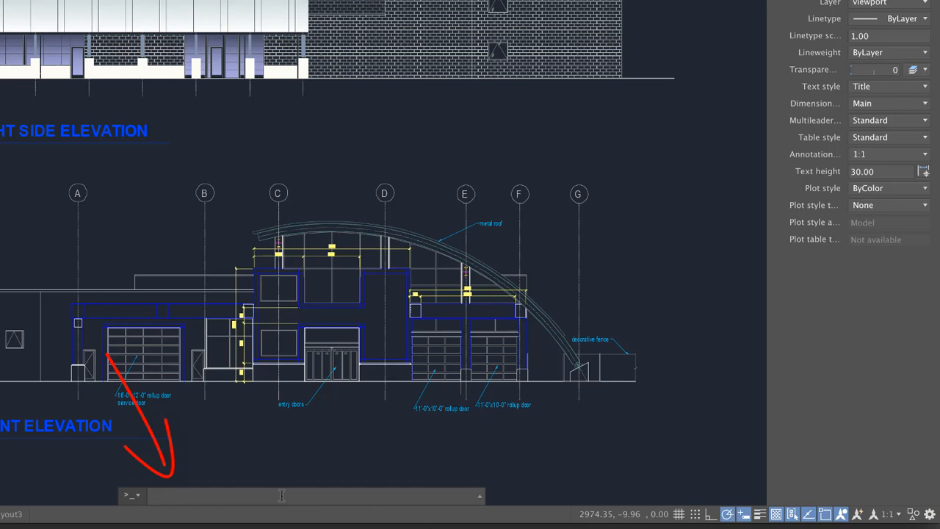
text(c)
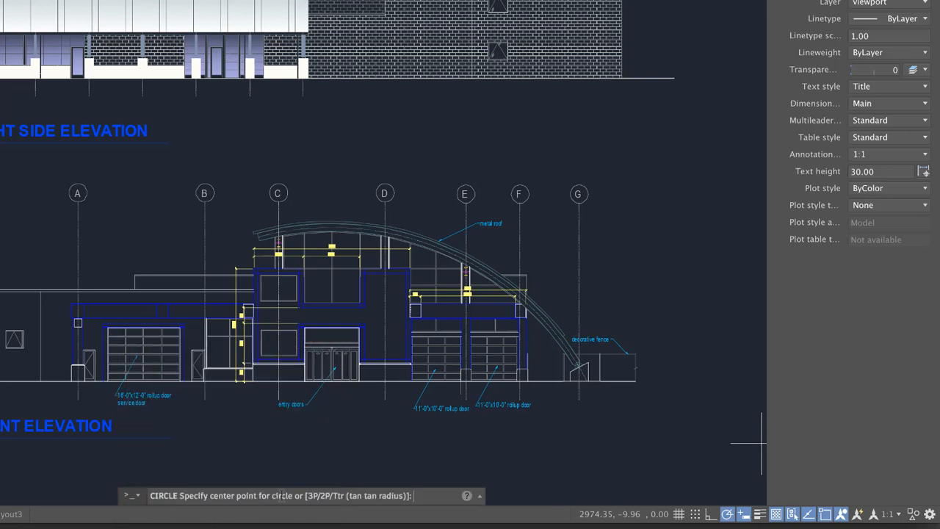
mouse_move(298, 121)
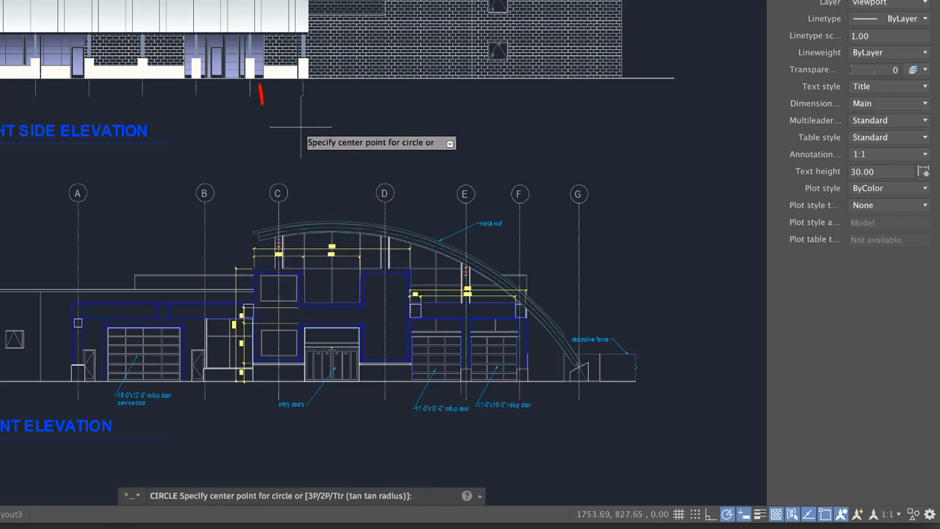